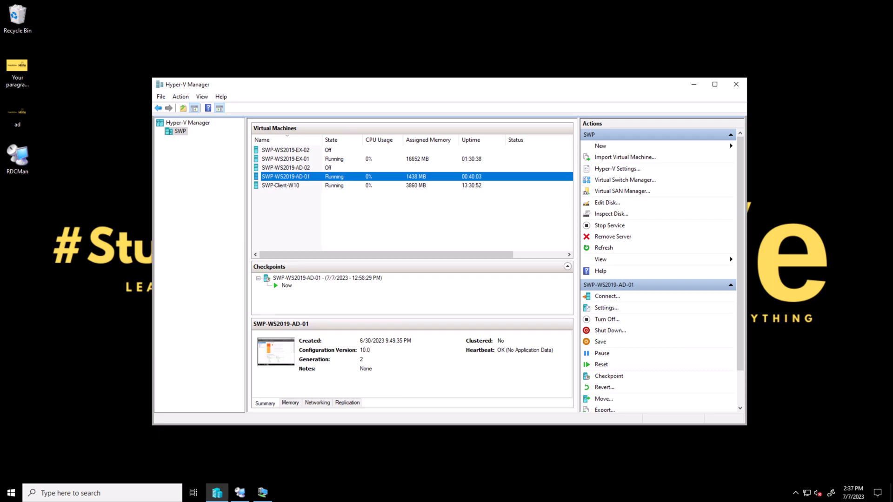
pyautogui.moveTo(392, 117)
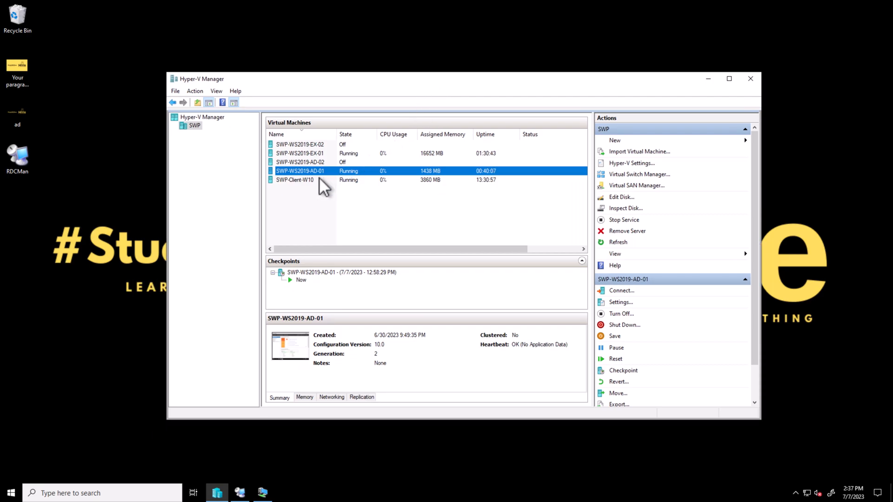
# Connect to the SWP-WS2019-AD-01 virtual machine console from the Virtual Machines list
pyautogui.rightClick(299, 172)
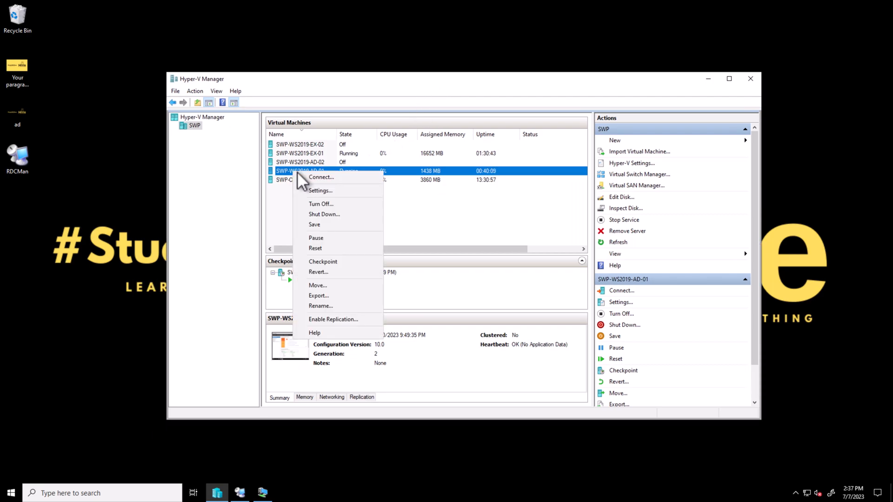
pyautogui.click(321, 177)
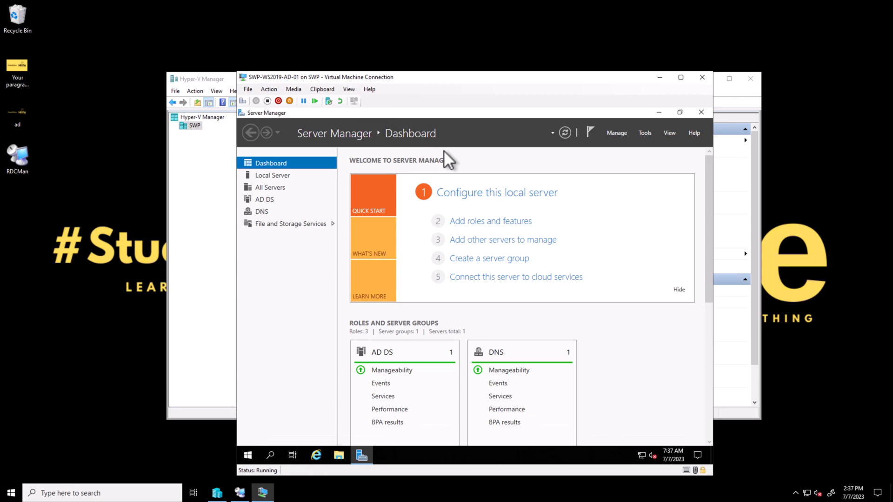
pyautogui.moveTo(651, 147)
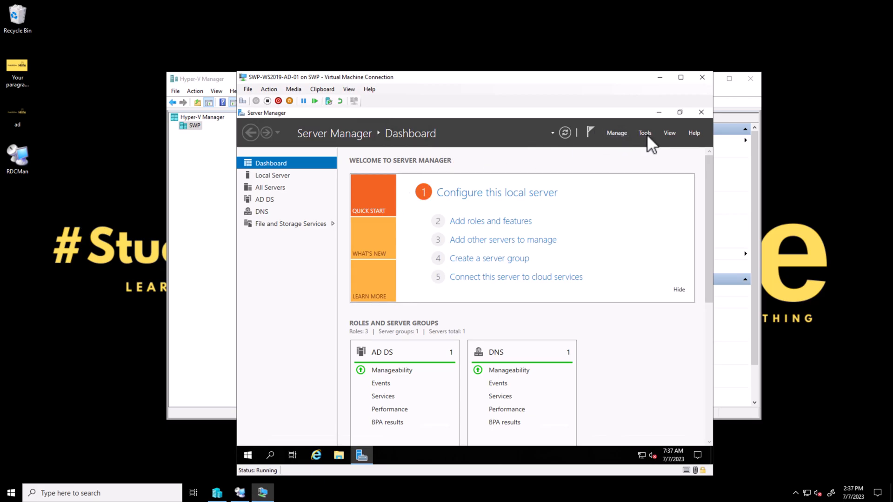
# Launch Active Directory Users and Computers from the Server Manager Tools menu
pyautogui.click(645, 133)
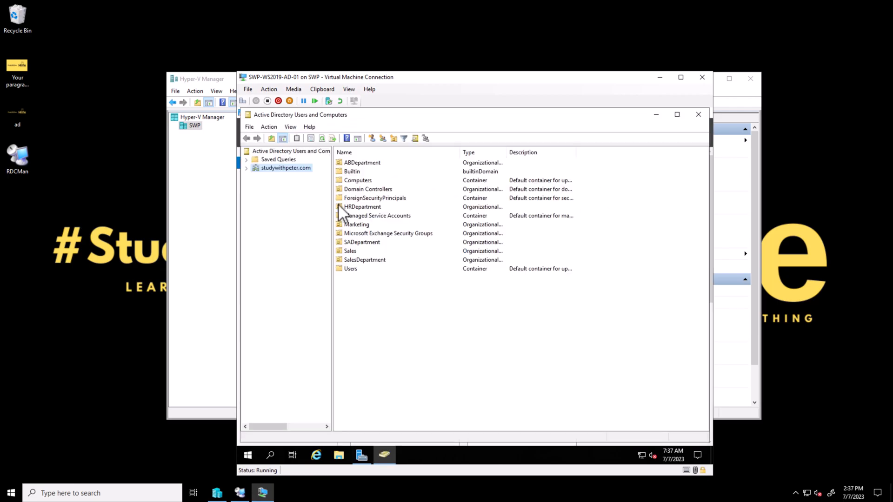
# Show the context actions for the studywithpeter.com domain in the console tree
pyautogui.rightClick(284, 168)
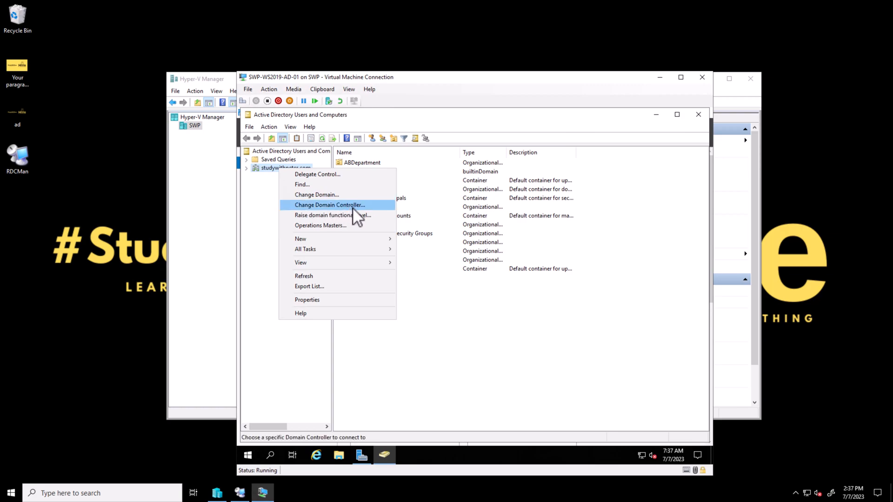
pyautogui.moveTo(312, 194)
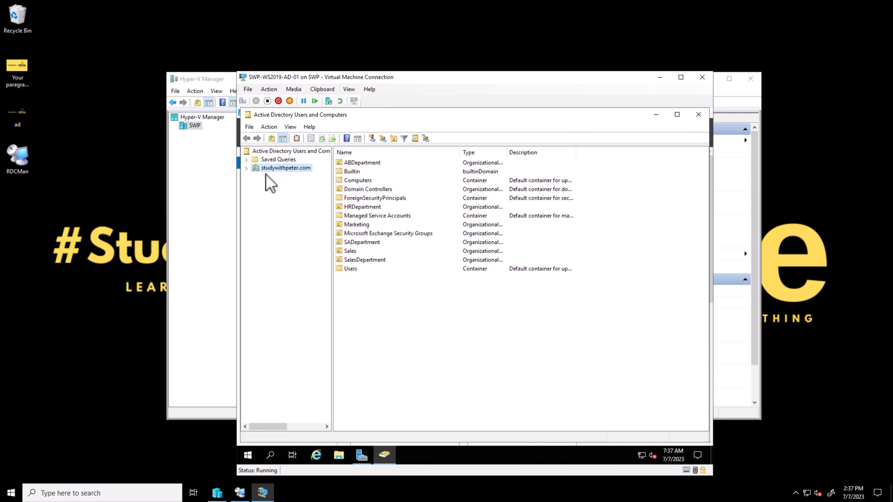
pyautogui.moveTo(250, 180)
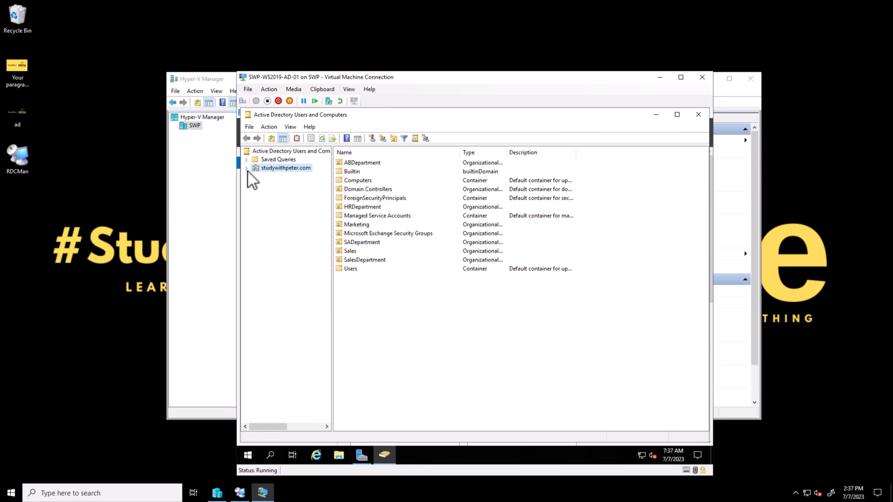
pyautogui.rightClick(284, 168)
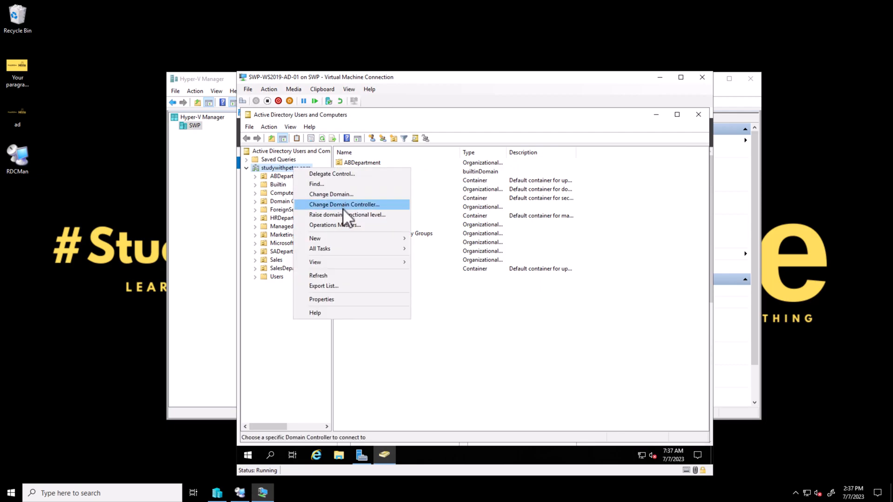
pyautogui.moveTo(346, 215)
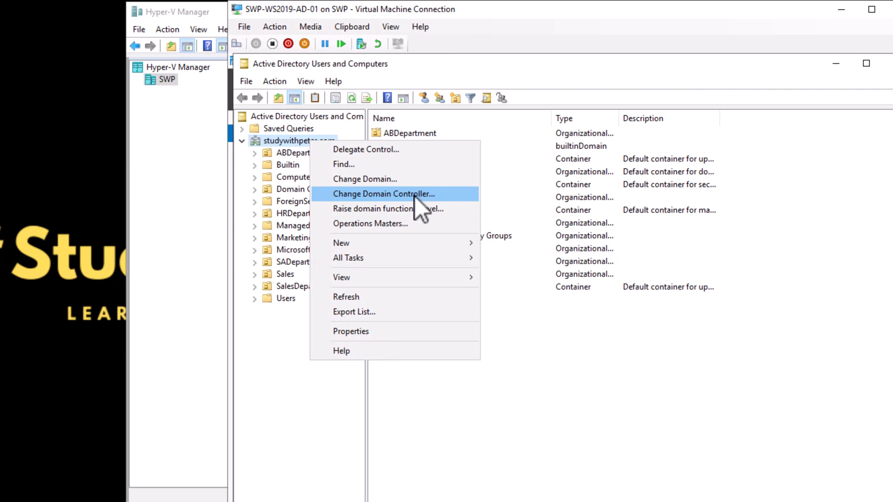
pyautogui.moveTo(387, 209)
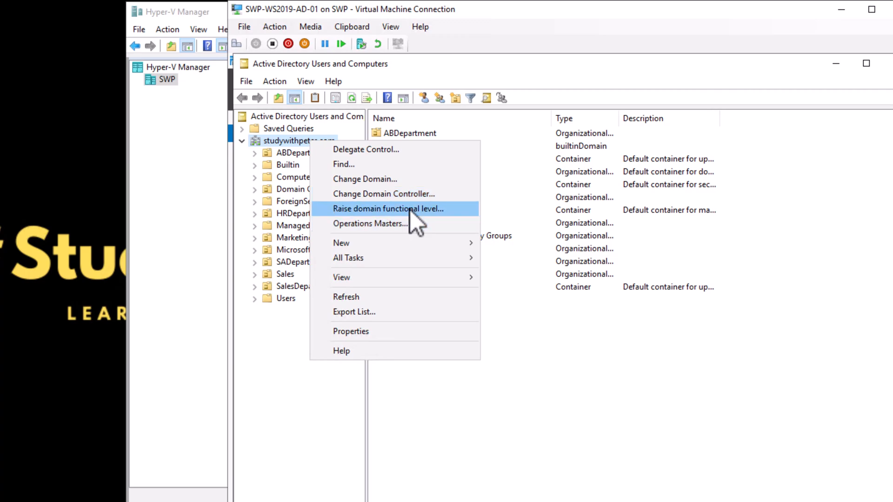
# Check studywithpeter.com's domain functional level, currently Windows Server 2016
pyautogui.click(388, 208)
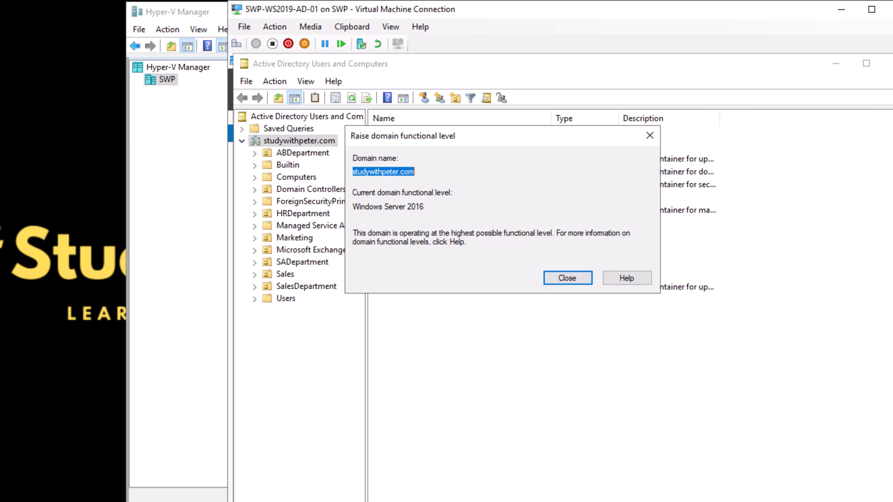
pyautogui.moveTo(566, 190)
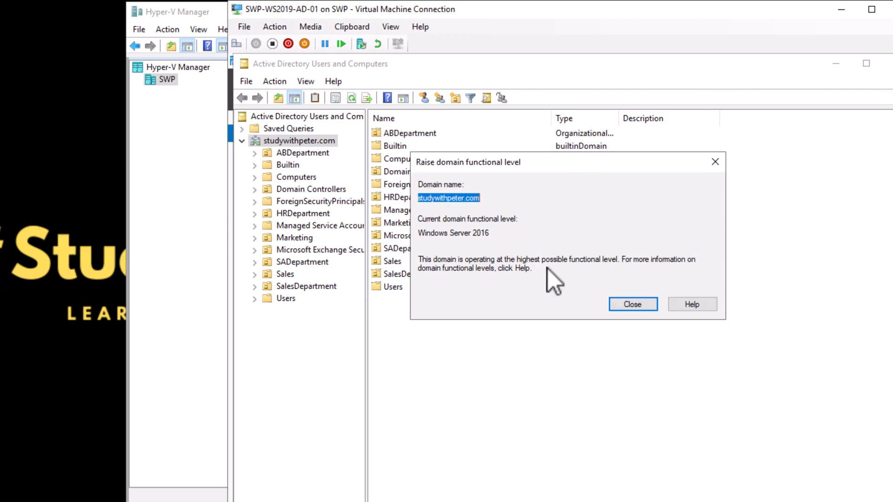
pyautogui.moveTo(545, 301)
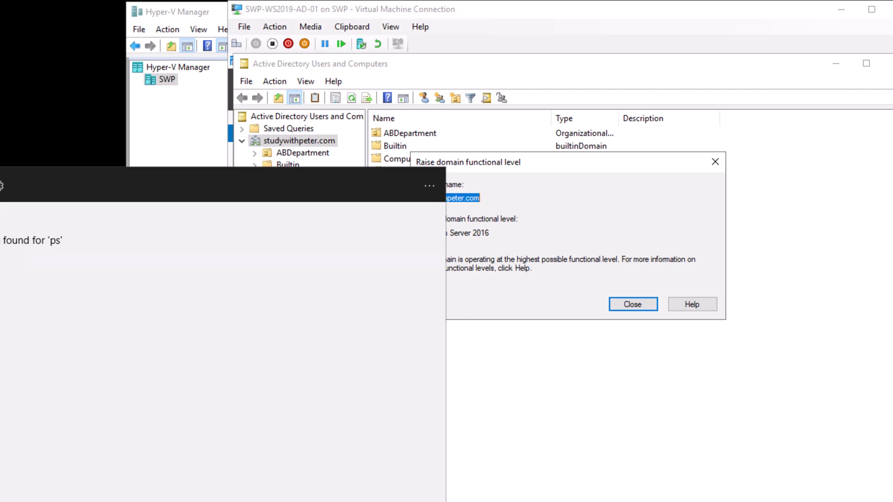
pyautogui.click(241, 141)
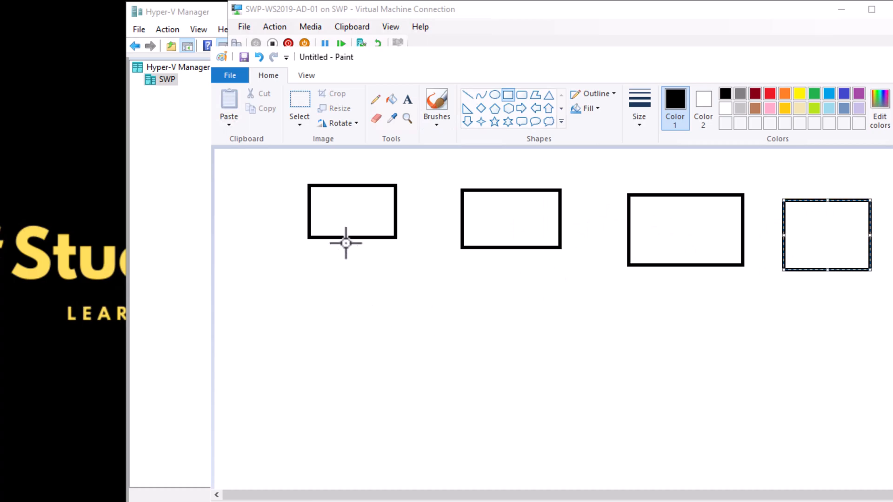
pyautogui.moveTo(536, 123)
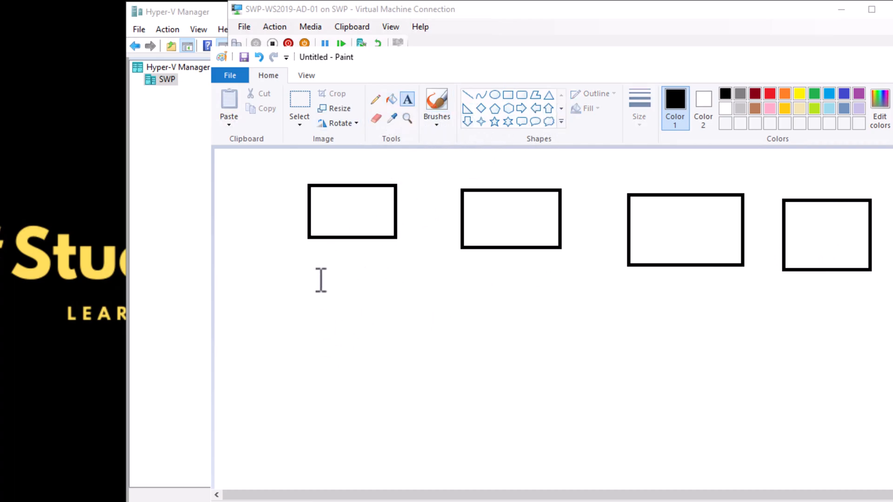
# Label the boxes English, Spanish and Yoruba, starting the third label under its box
pyautogui.write('Rn')
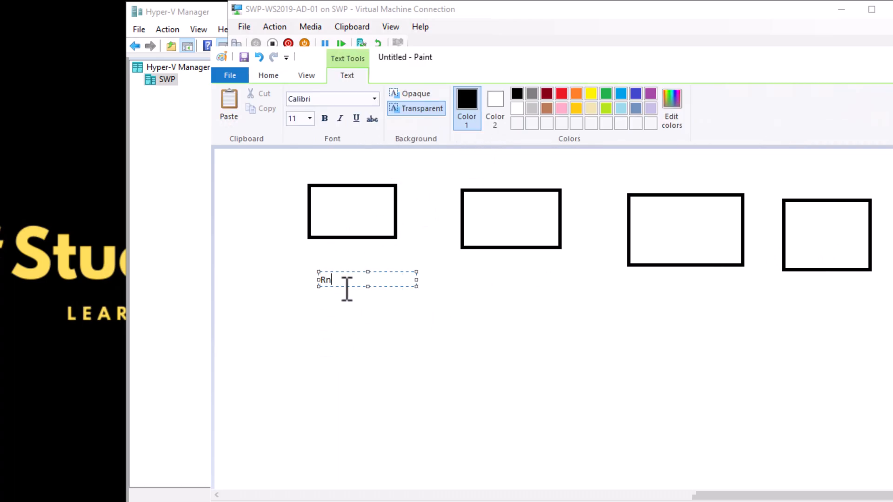
pyautogui.write('hliqn')
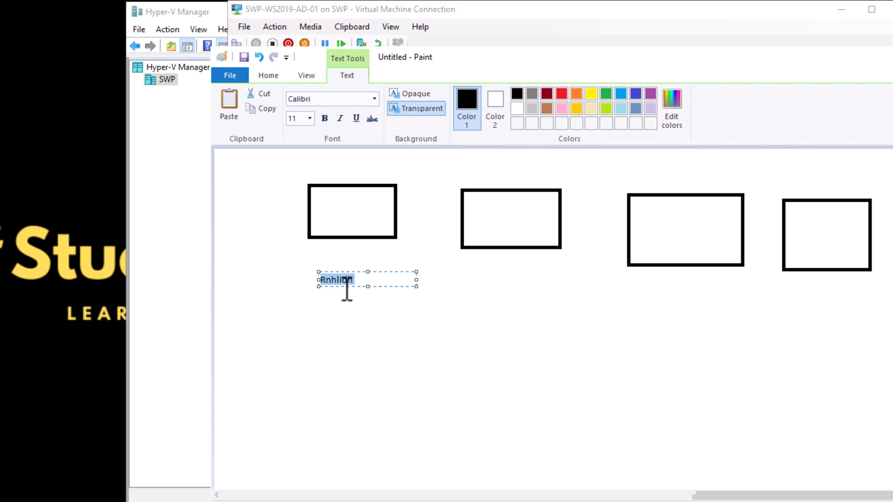
pyautogui.write('English')
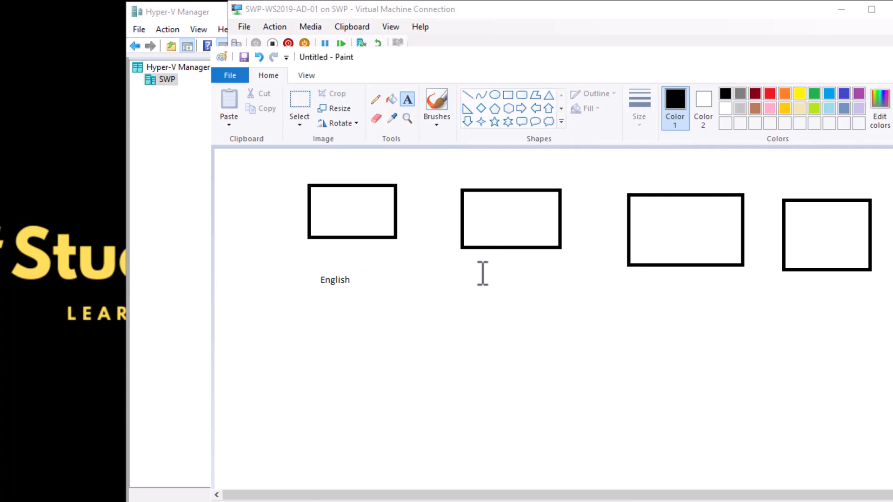
pyautogui.write('S')
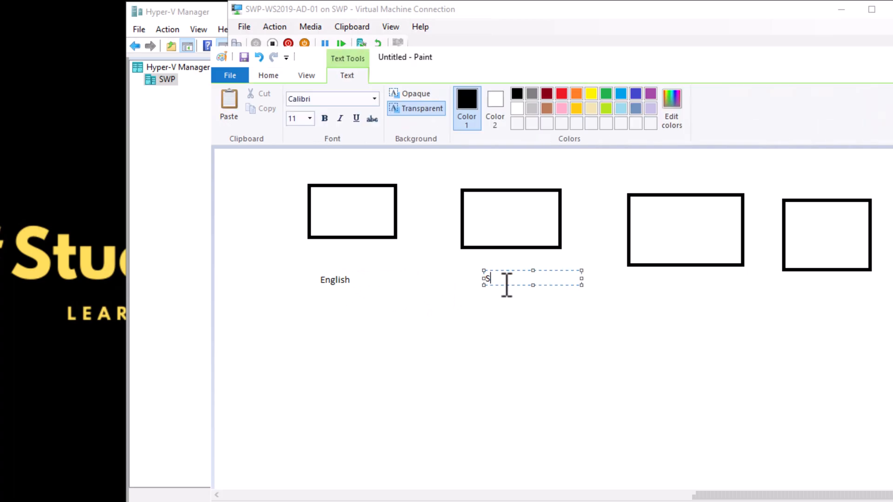
pyautogui.write('panish')
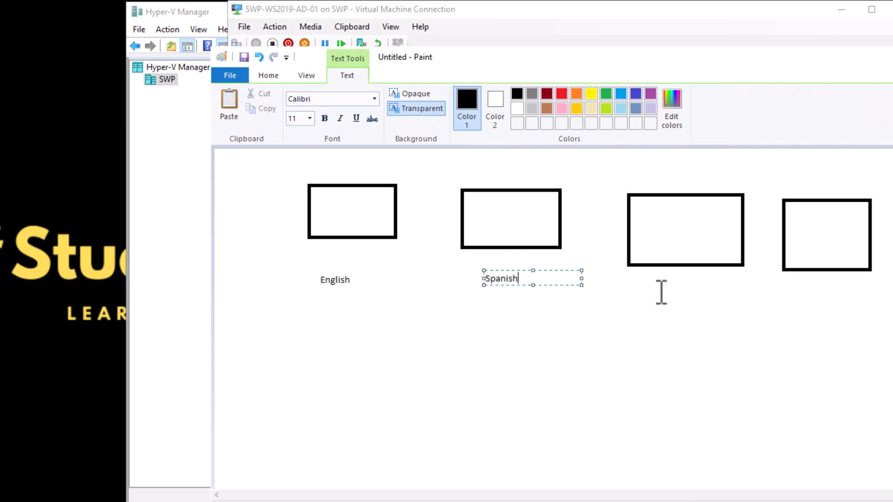
pyautogui.click(662, 279)
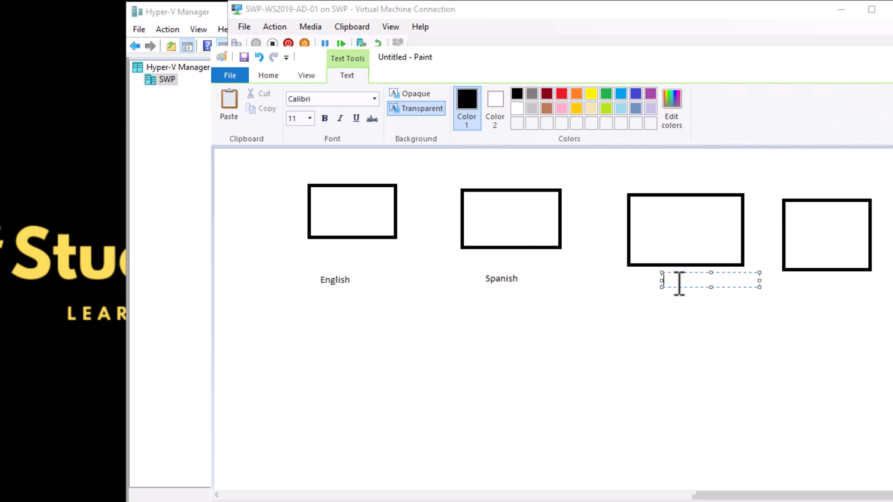
pyautogui.write('Yoruba')
pyautogui.write('French')
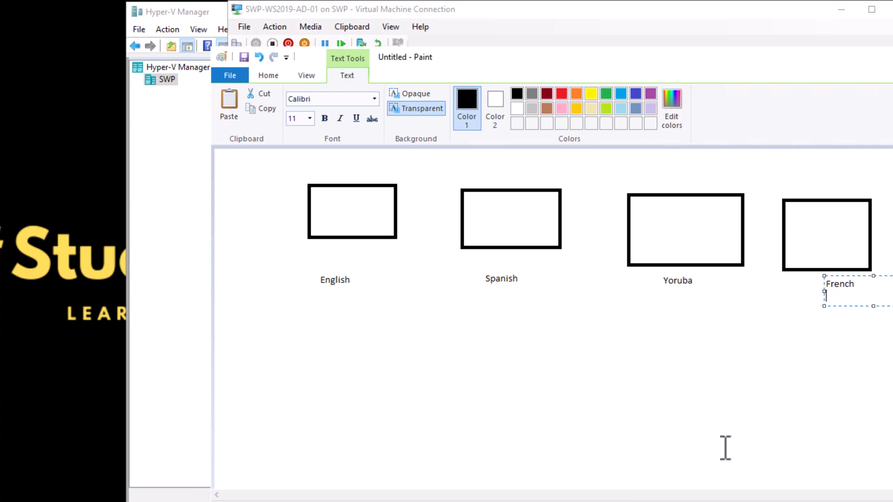
pyautogui.moveTo(636, 402)
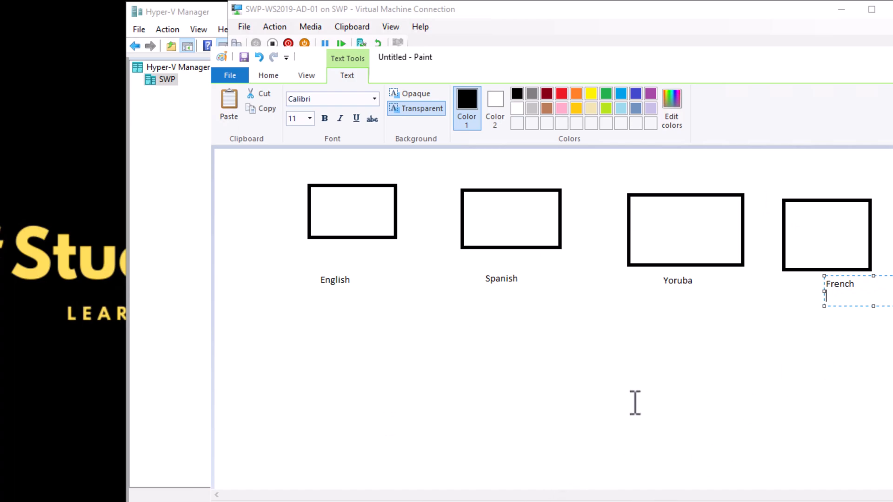
pyautogui.moveTo(684, 355)
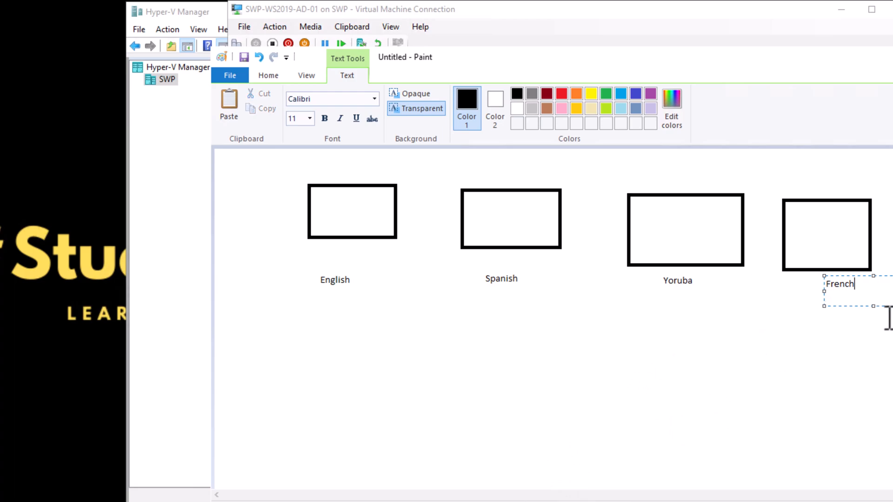
pyautogui.moveTo(877, 279)
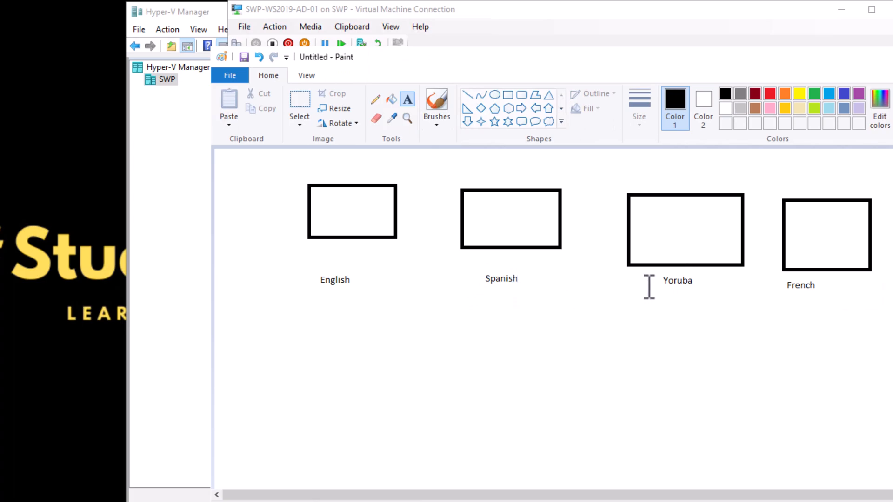
pyautogui.moveTo(783, 153)
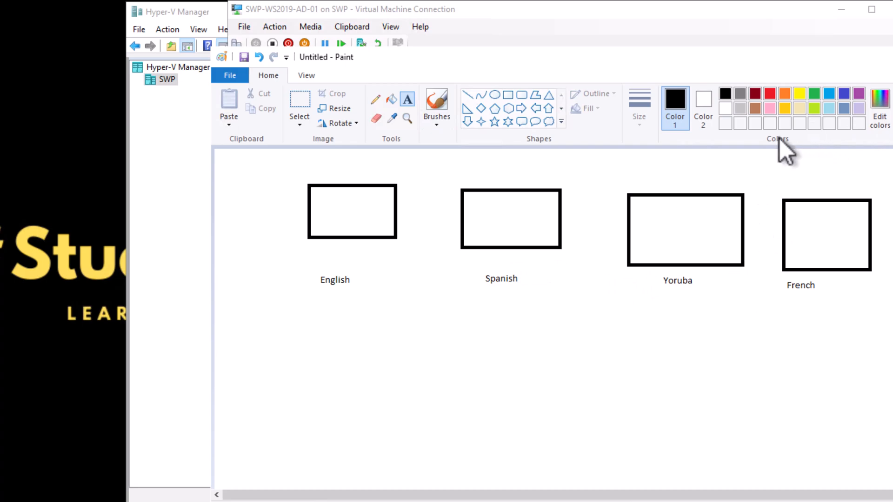
pyautogui.moveTo(786, 153)
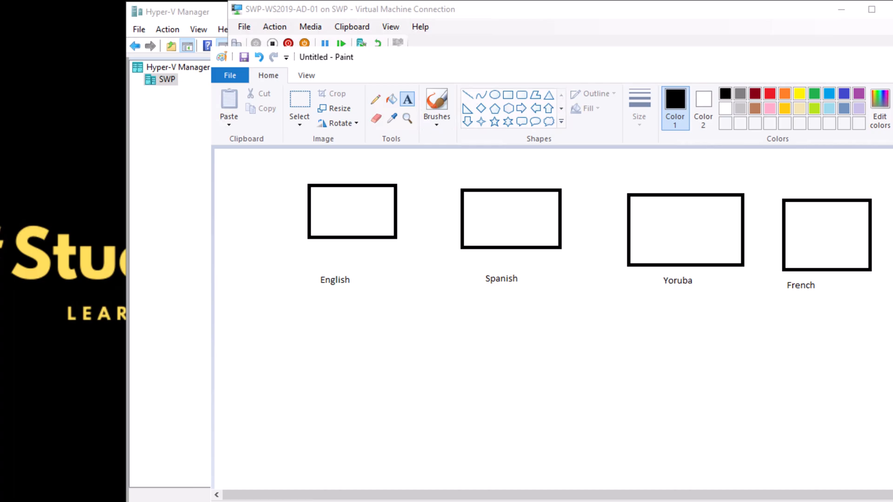
pyautogui.moveTo(228, 205)
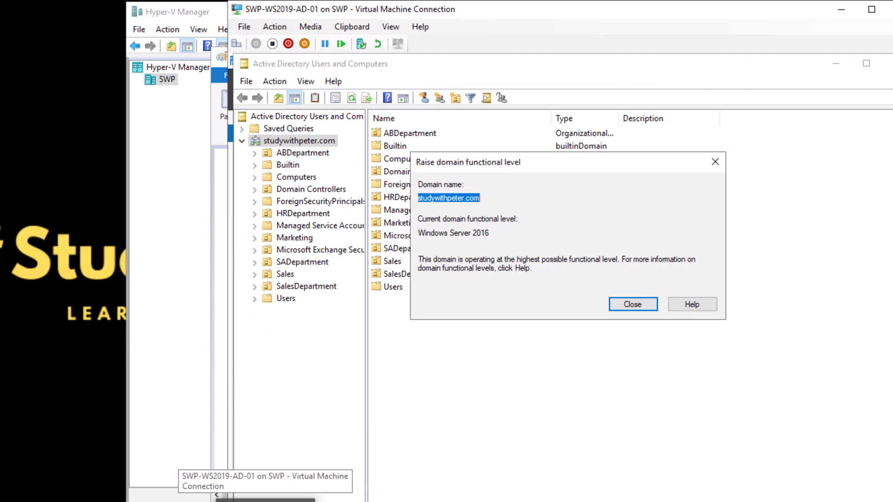
pyautogui.moveTo(558, 176)
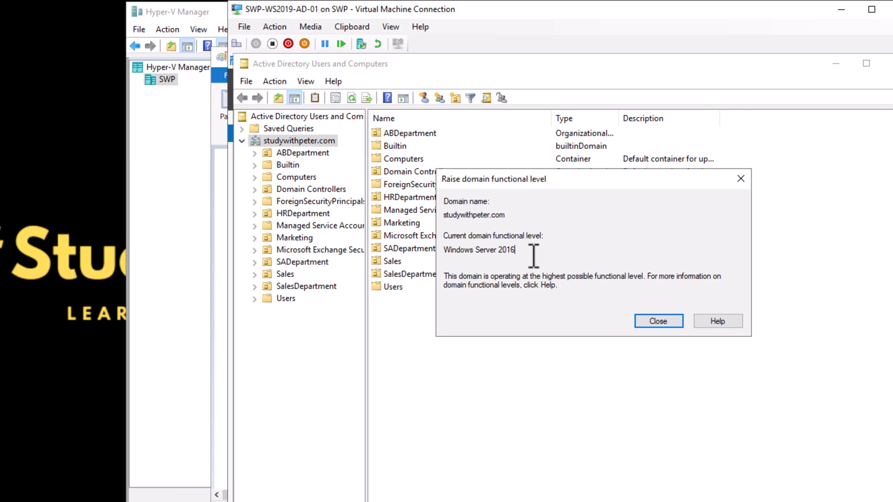
pyautogui.moveTo(558, 262)
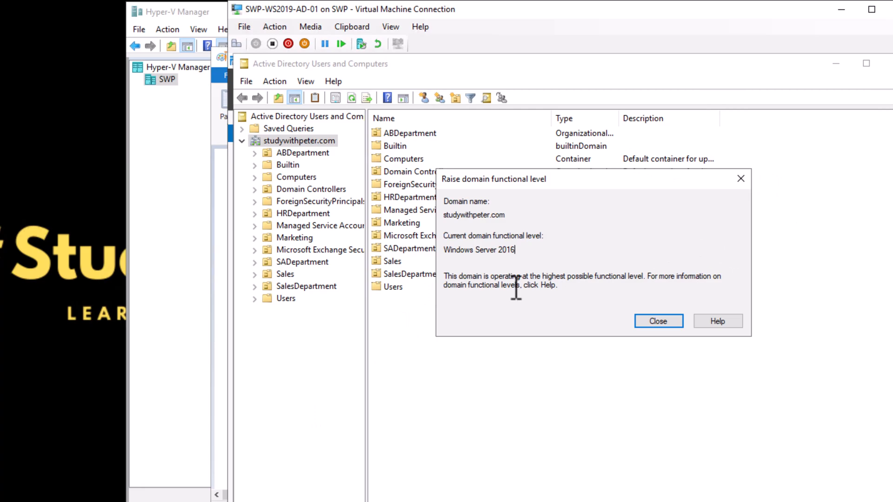
pyautogui.moveTo(516, 288)
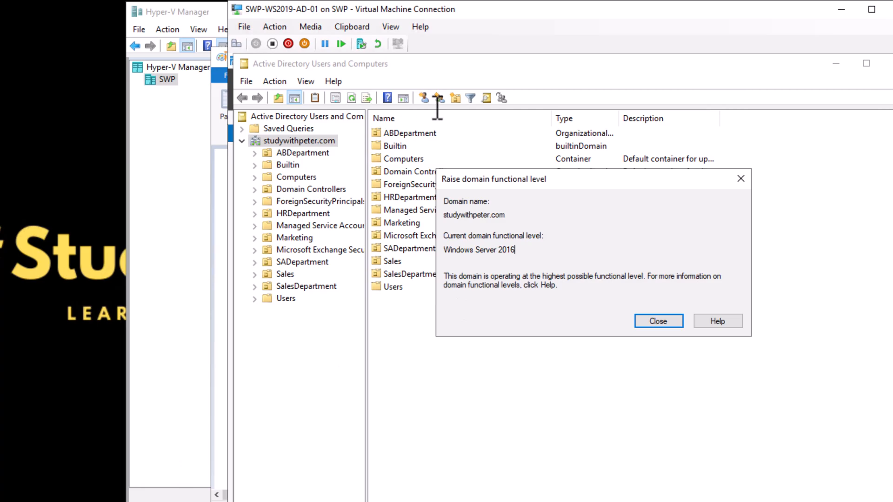
pyautogui.moveTo(547, 205)
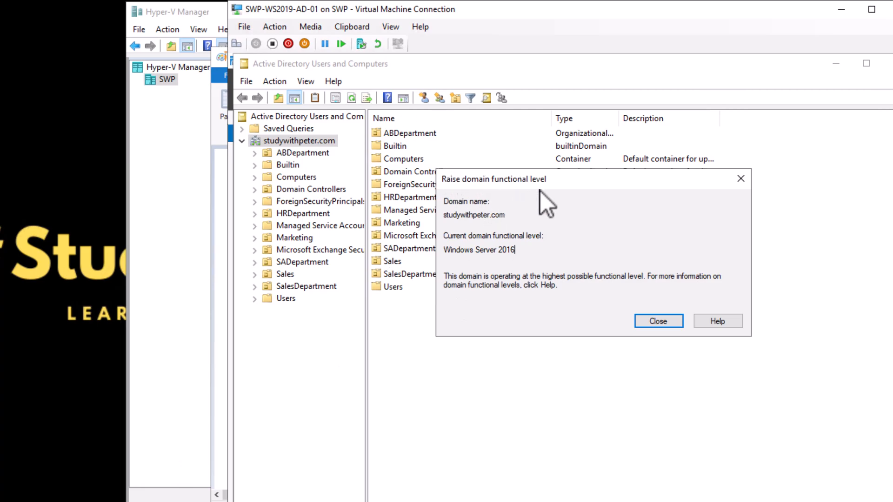
pyautogui.moveTo(542, 210)
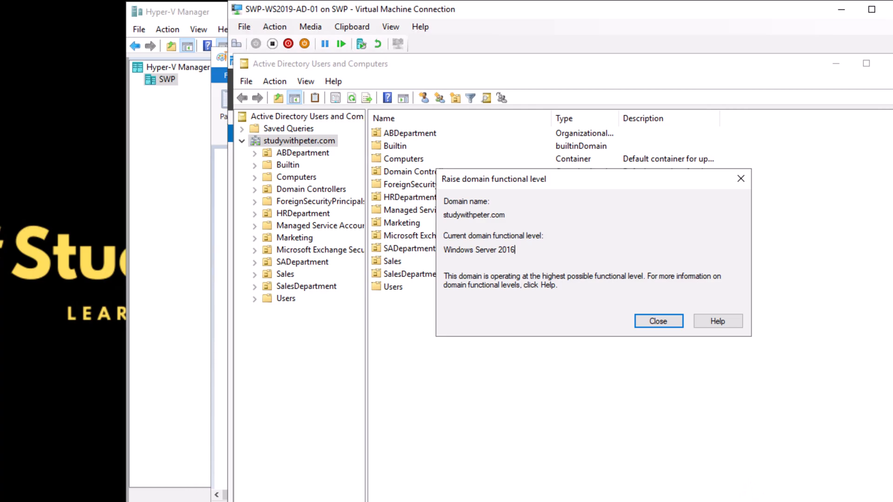
pyautogui.moveTo(620, 162)
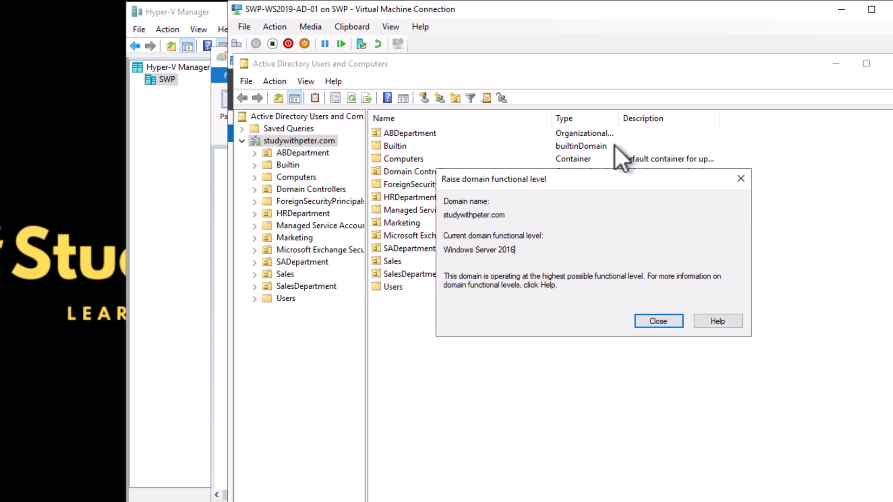
pyautogui.moveTo(581, 128)
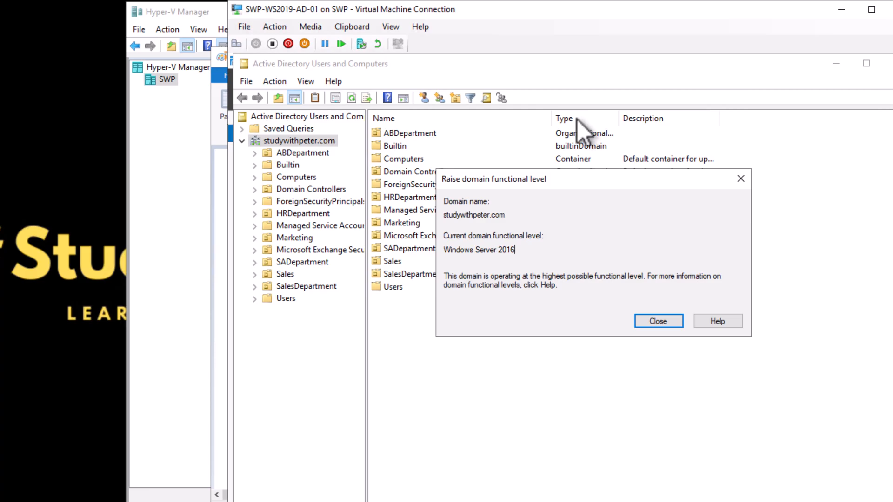
pyautogui.moveTo(584, 132)
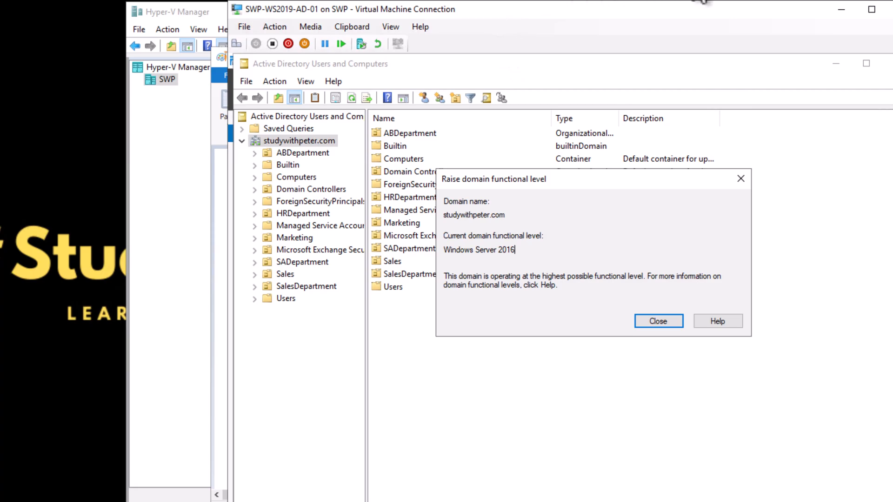
pyautogui.moveTo(574, 206)
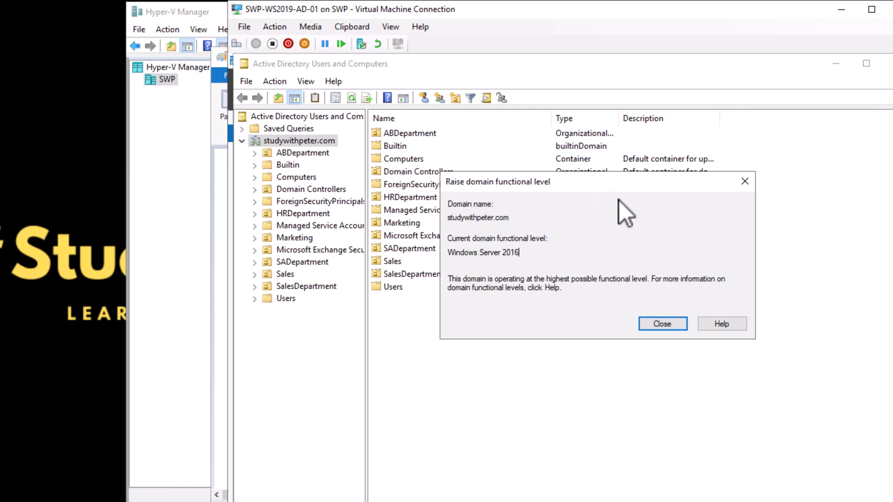
pyautogui.moveTo(614, 210)
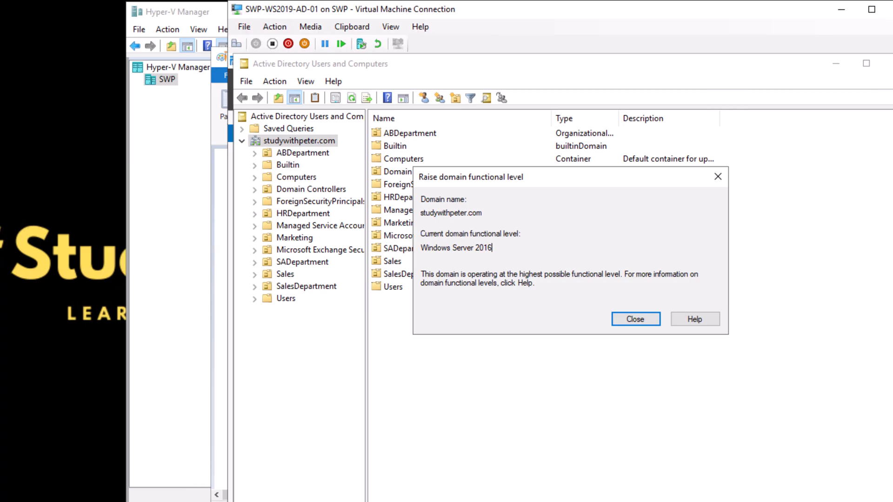
pyautogui.moveTo(596, 185)
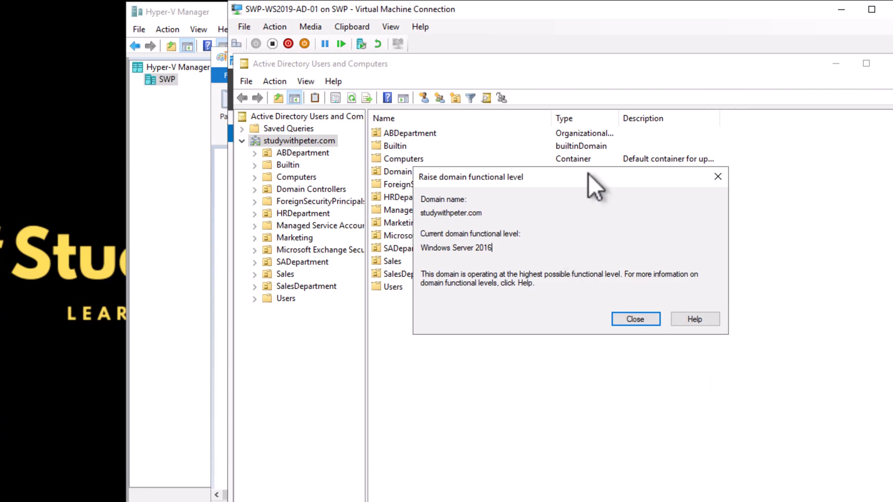
pyautogui.moveTo(561, 293)
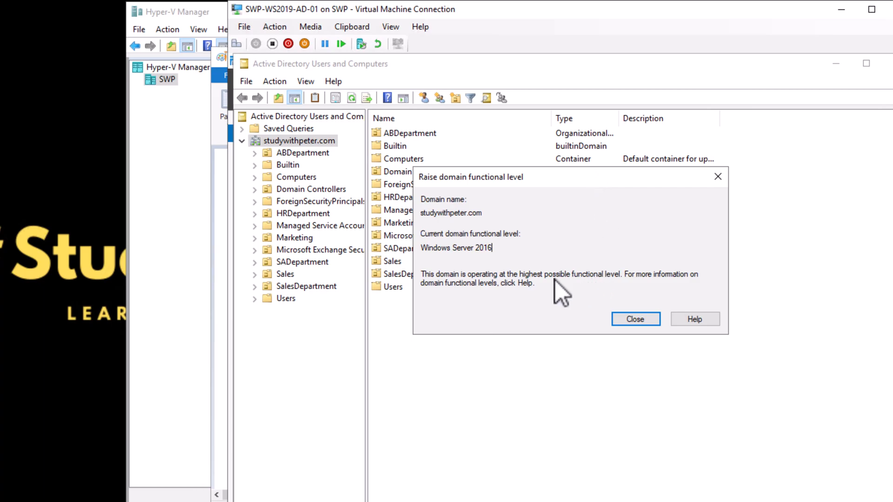
# Close the functional level dialog and show the studywithpeter.com domain actions again
pyautogui.click(635, 319)
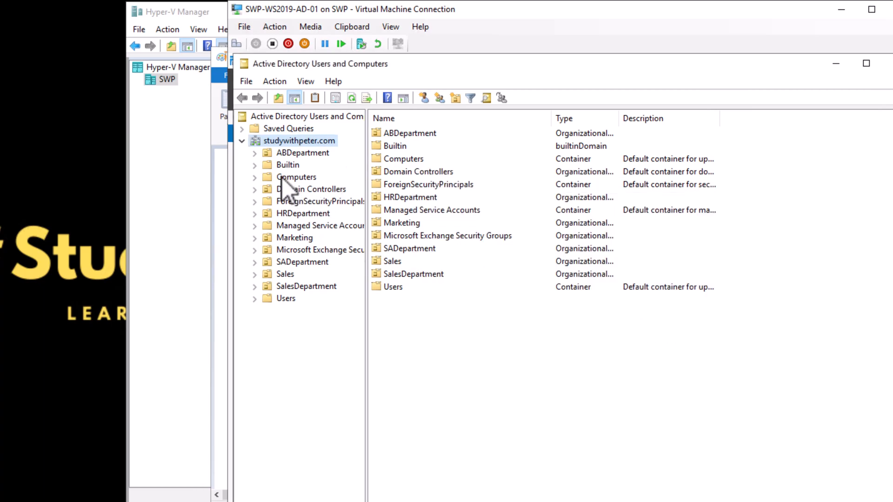
pyautogui.rightClick(299, 141)
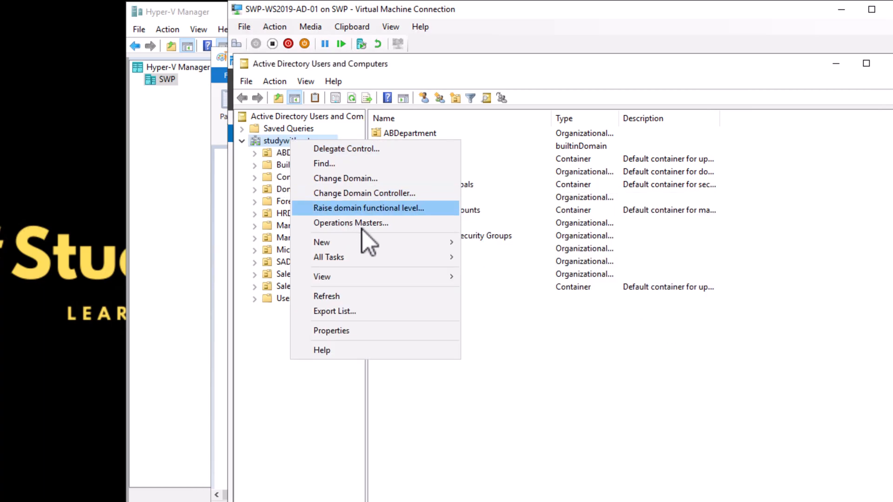